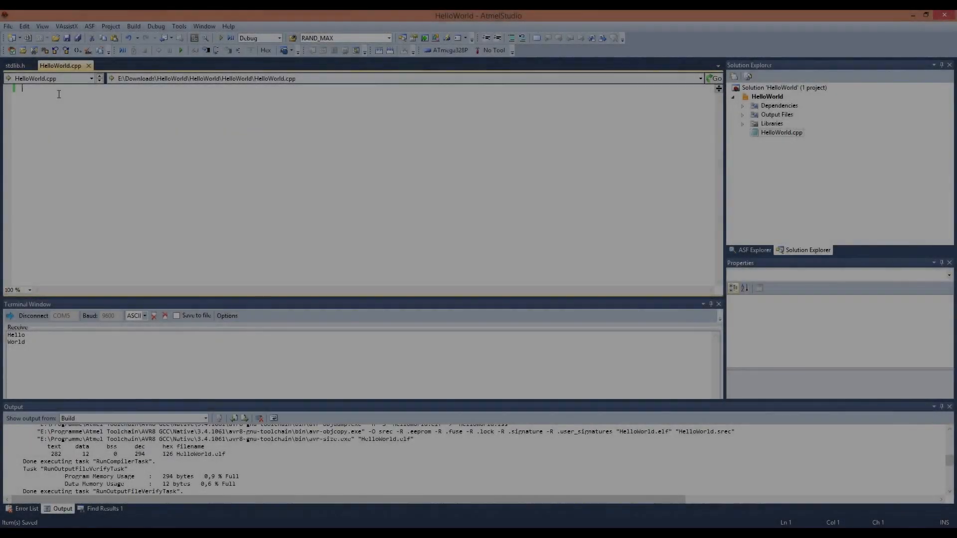
type("#define F")
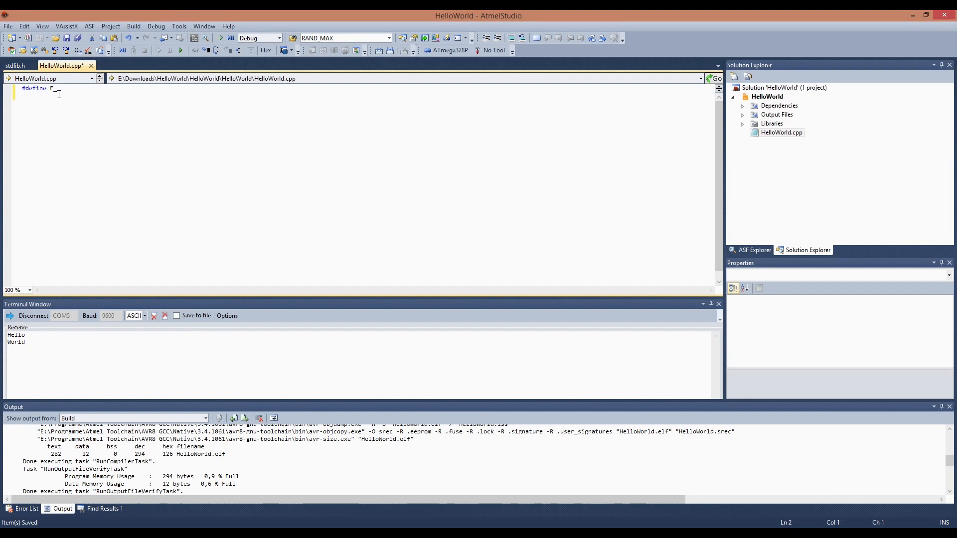
type("_CPU 1")
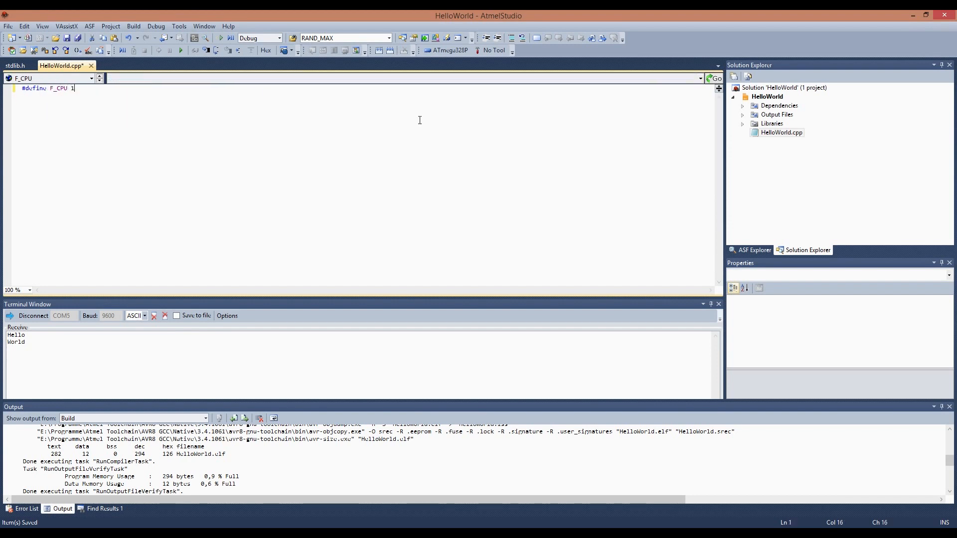
type("6000000L")
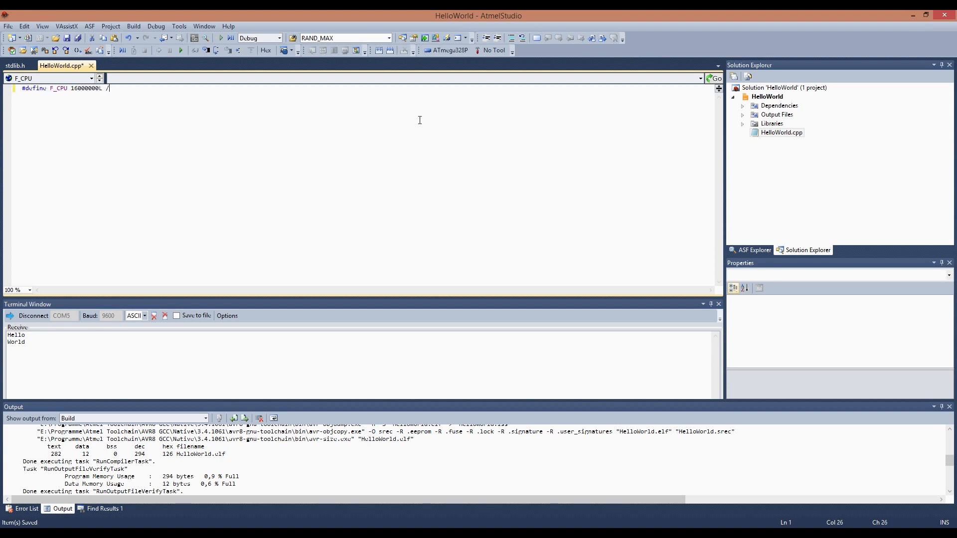
type("/16MHz")
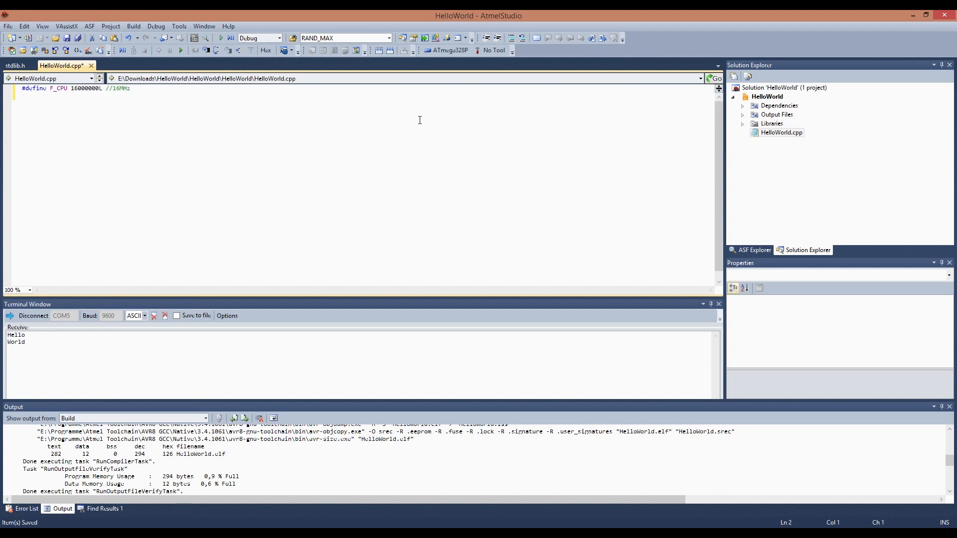
type("#define")
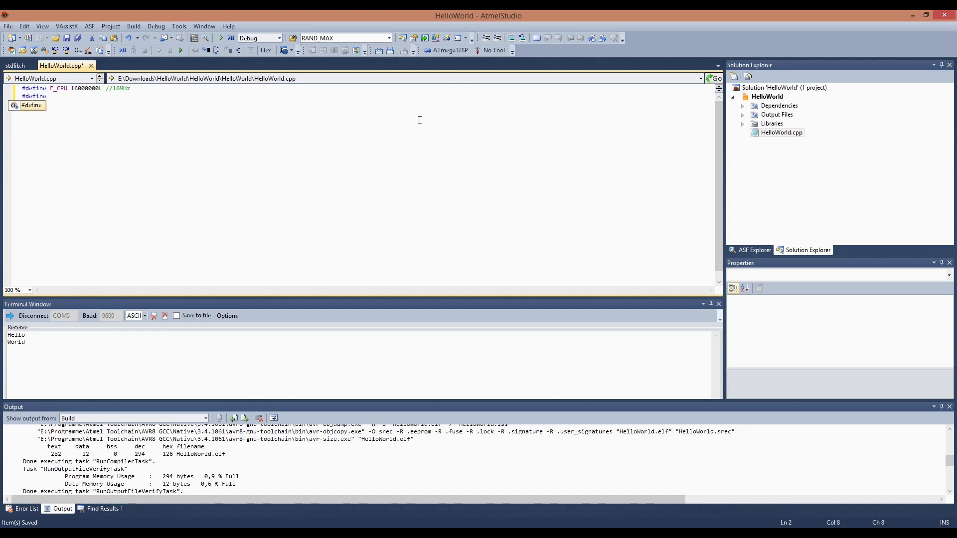
type("BAUD 9600UL")
type("#defi")
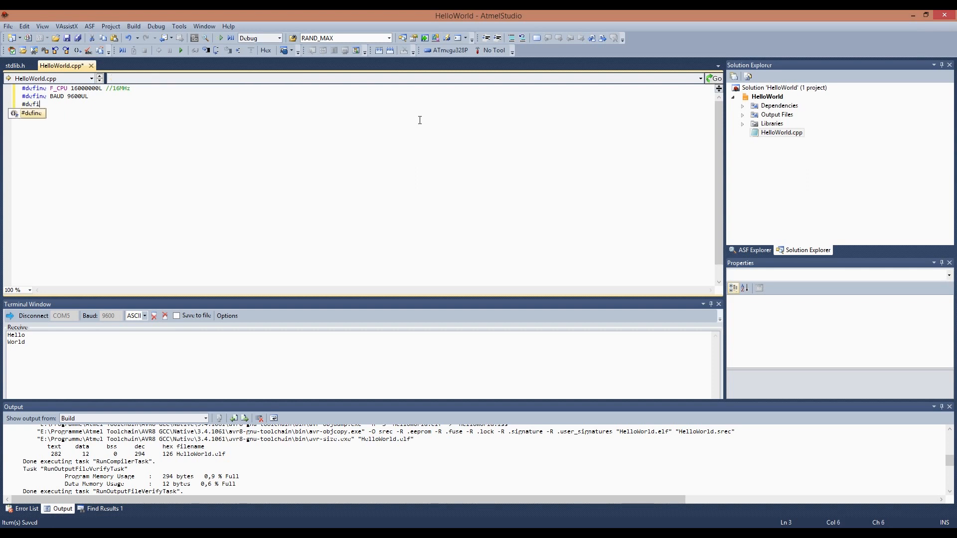
type("UBRR_VAL (")
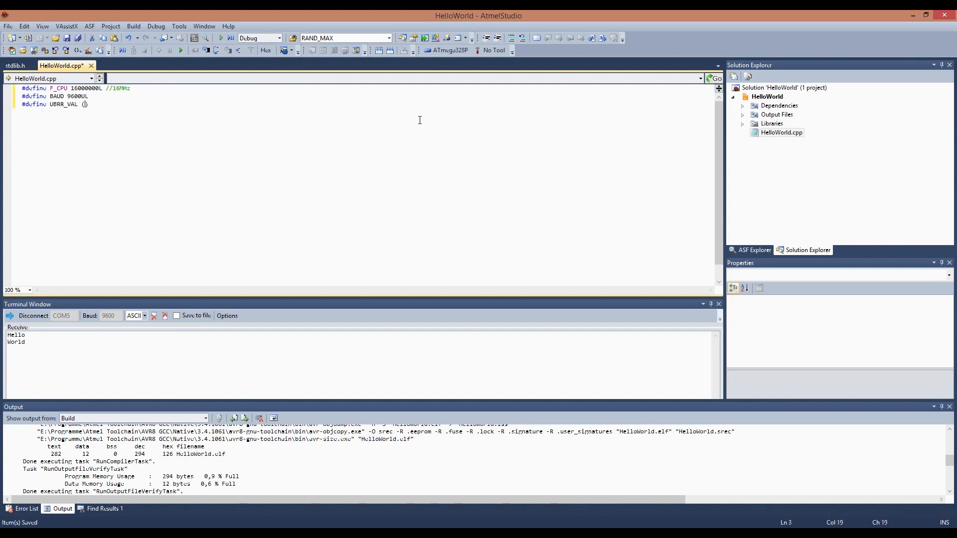
type("(F_)")
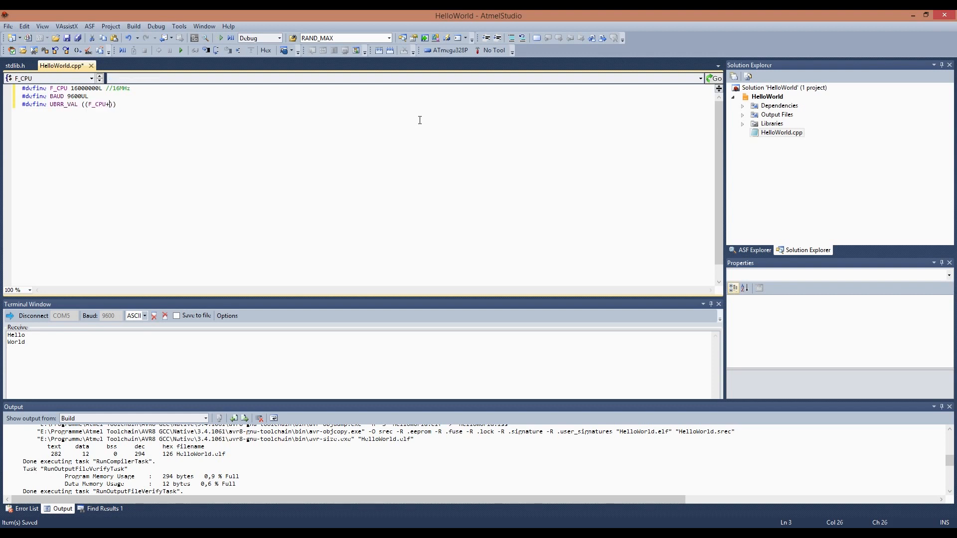
type("BAUD*8")
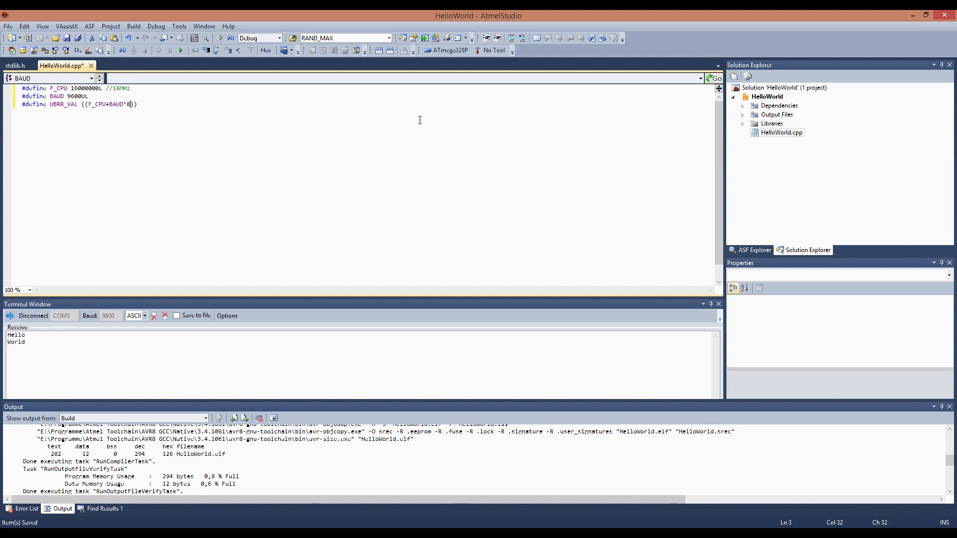
type("/")
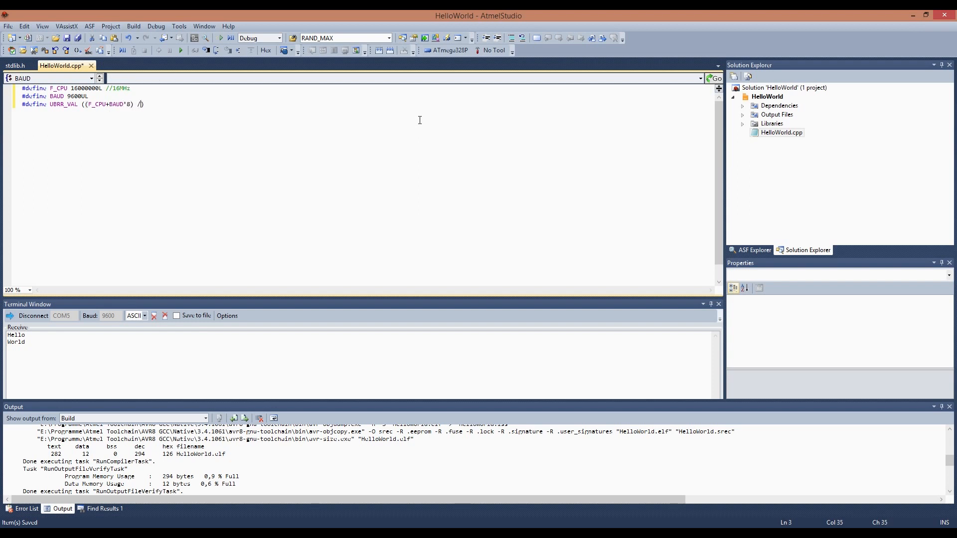
type("(BAUD*")
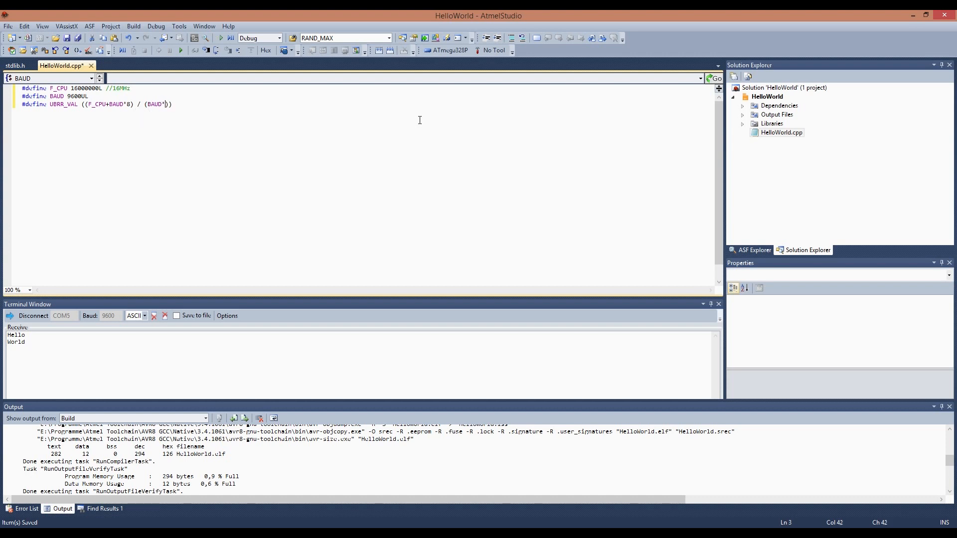
type("16")
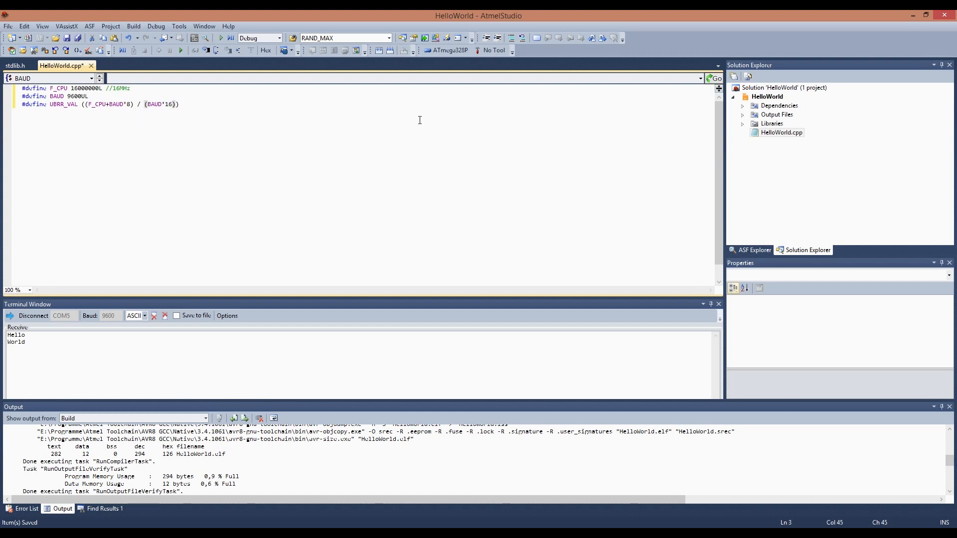
type("- 1")
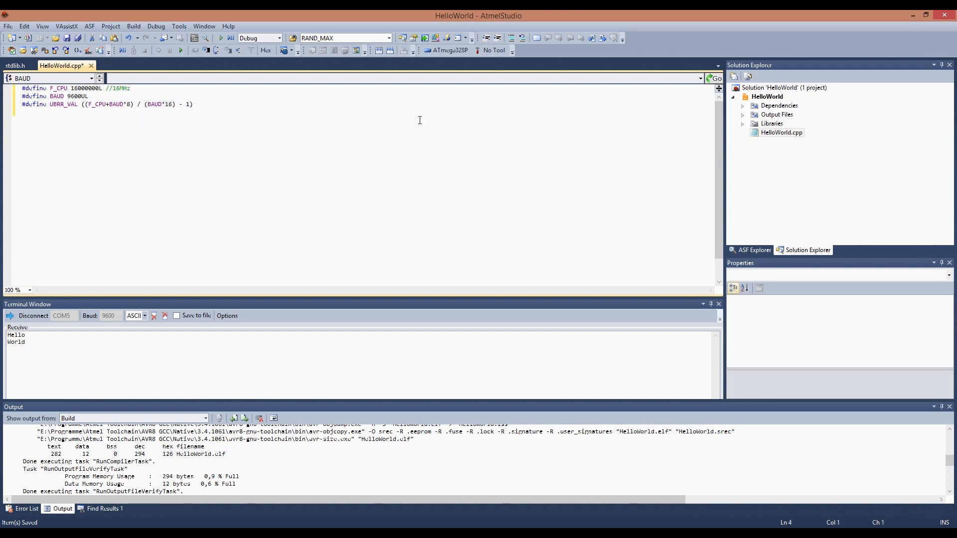
type("#include")
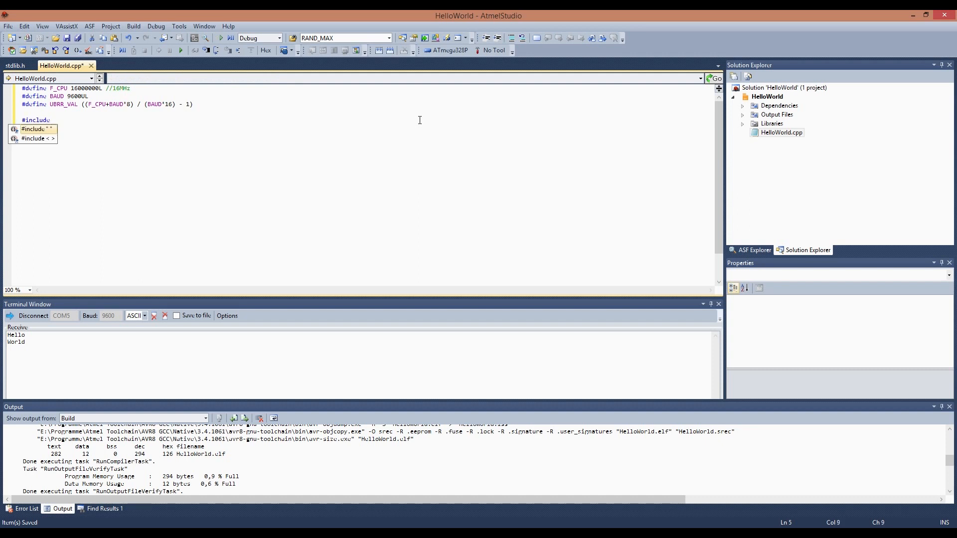
type("<avr>")
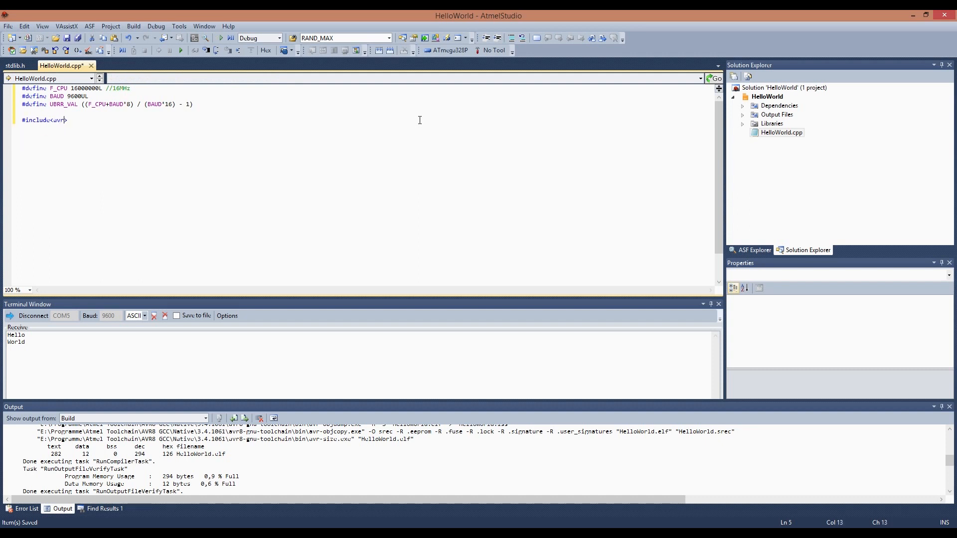
type("<")
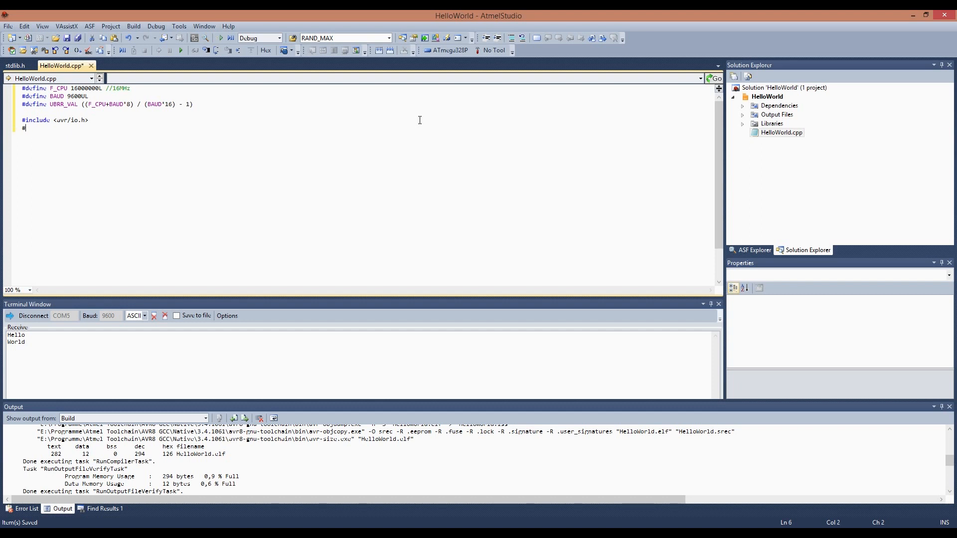
type("#include <>")
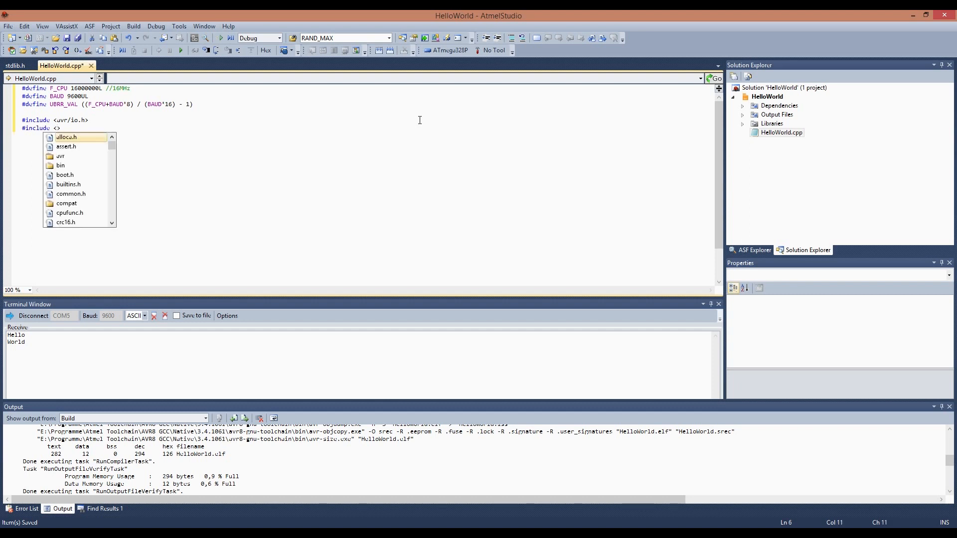
type("stdlib.h")
type("#include")
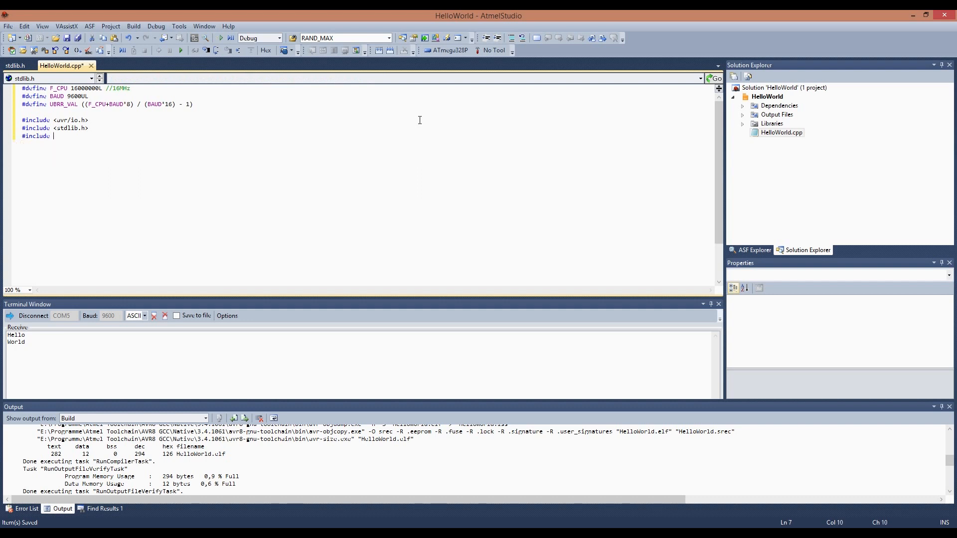
type("<util/setbaud.h>")
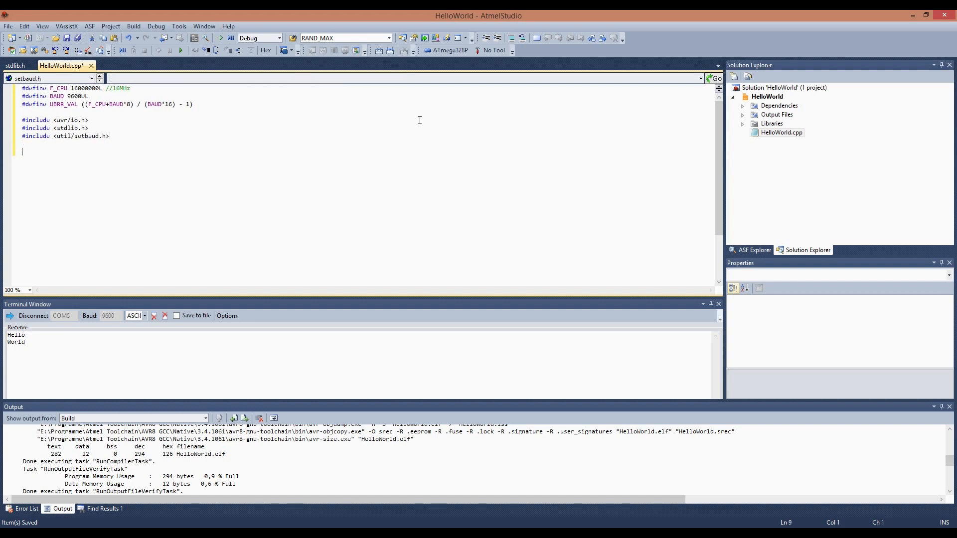
type("void uart")
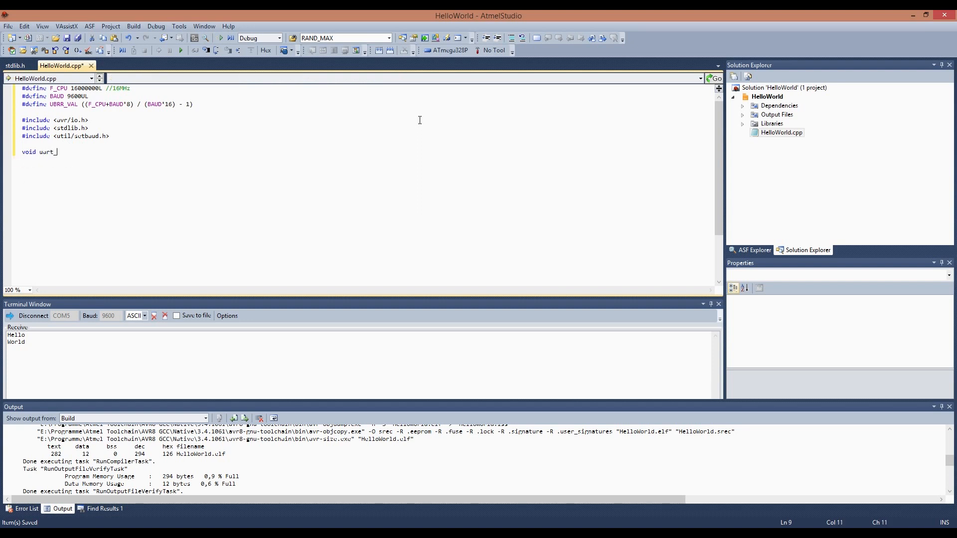
type("_putc()")
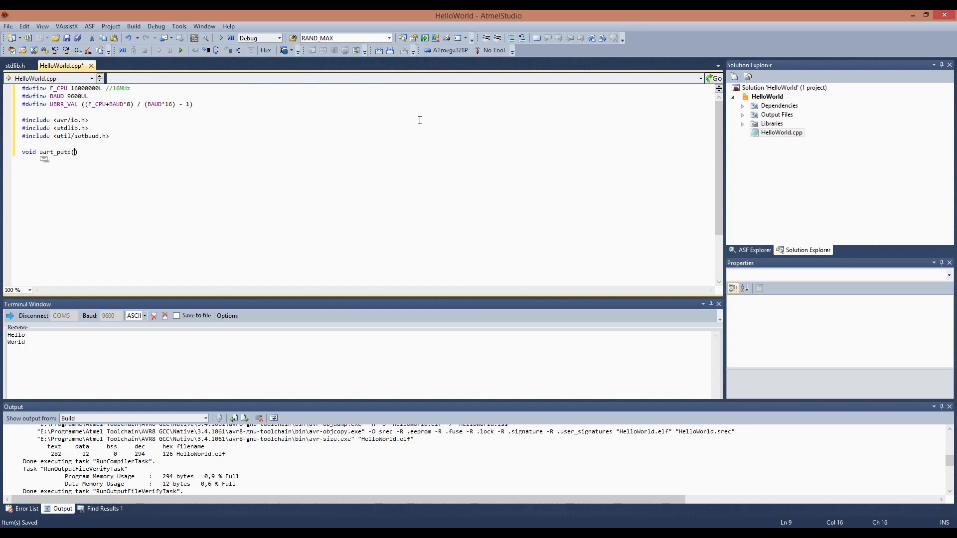
type("unsigned")
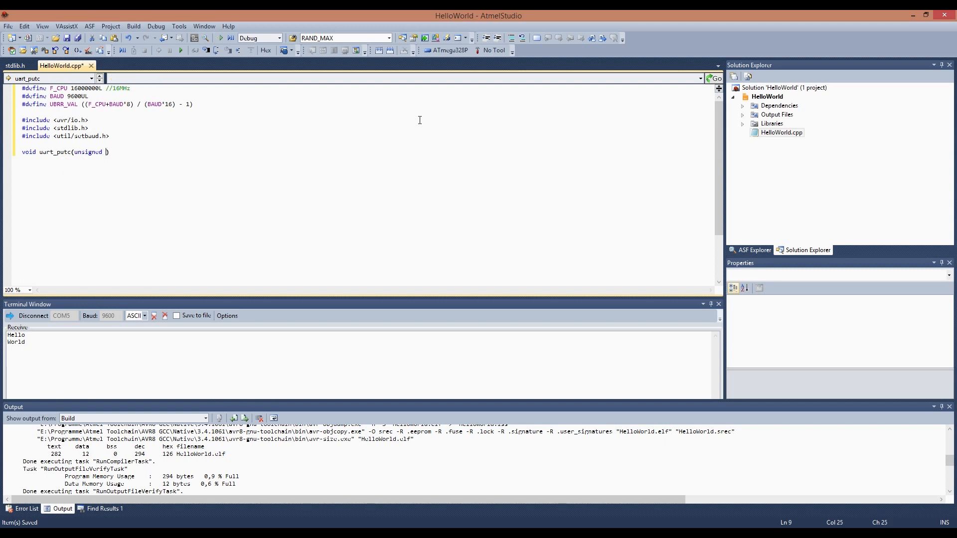
type("char c){}")
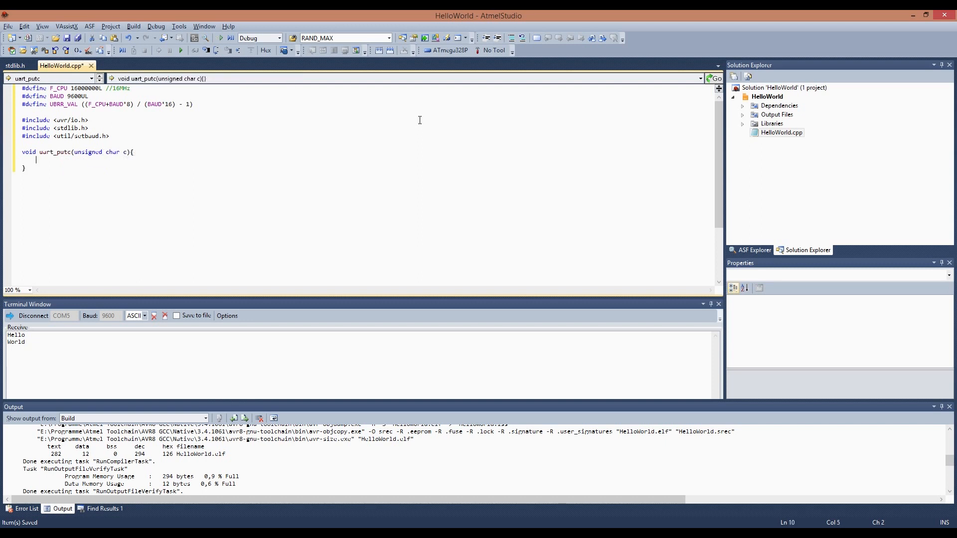
type("while(!")
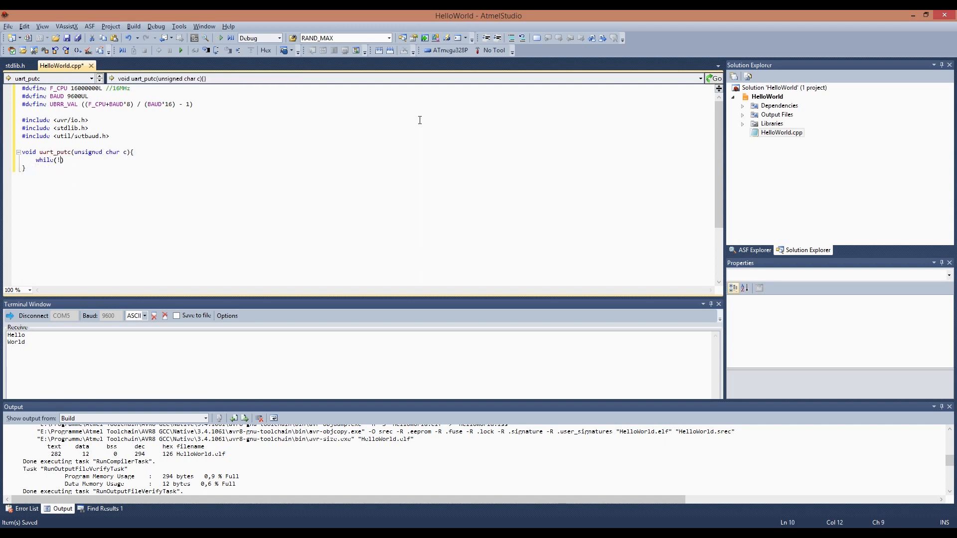
type("UCSR0A")
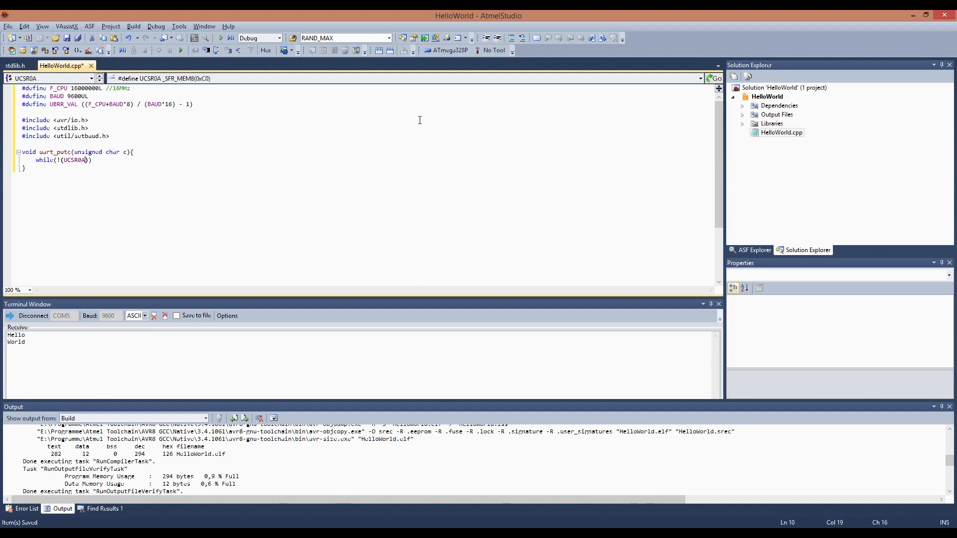
type("& (1<<")
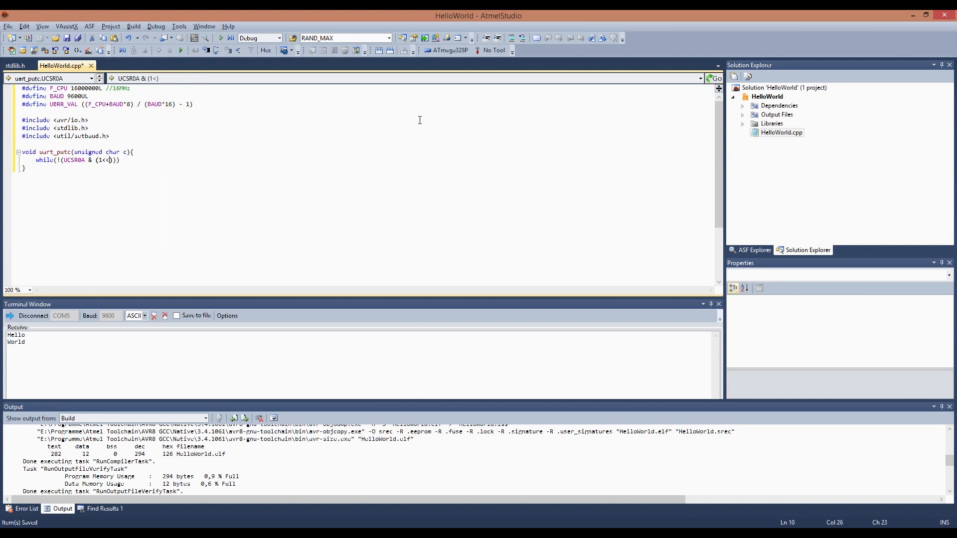
type("UDRE0")
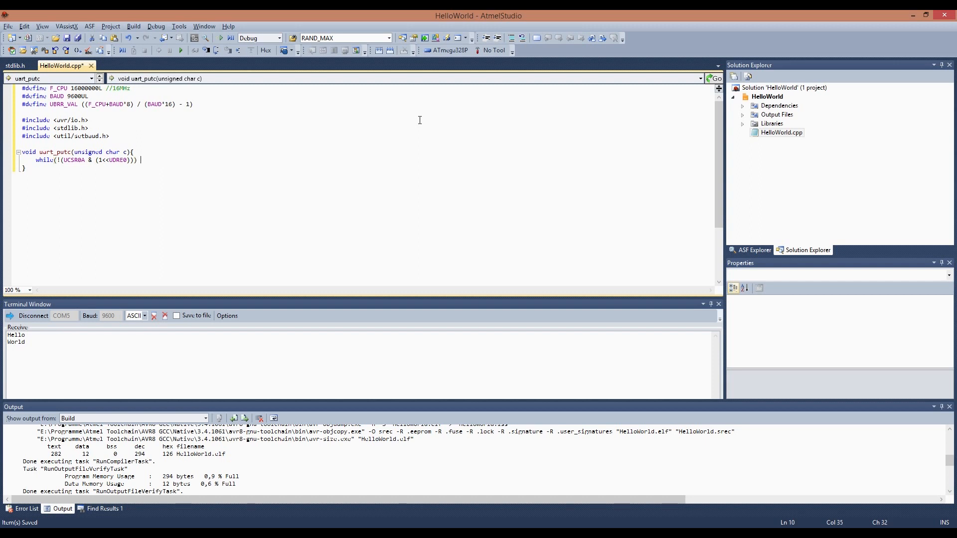
type("//warten bis Sende")
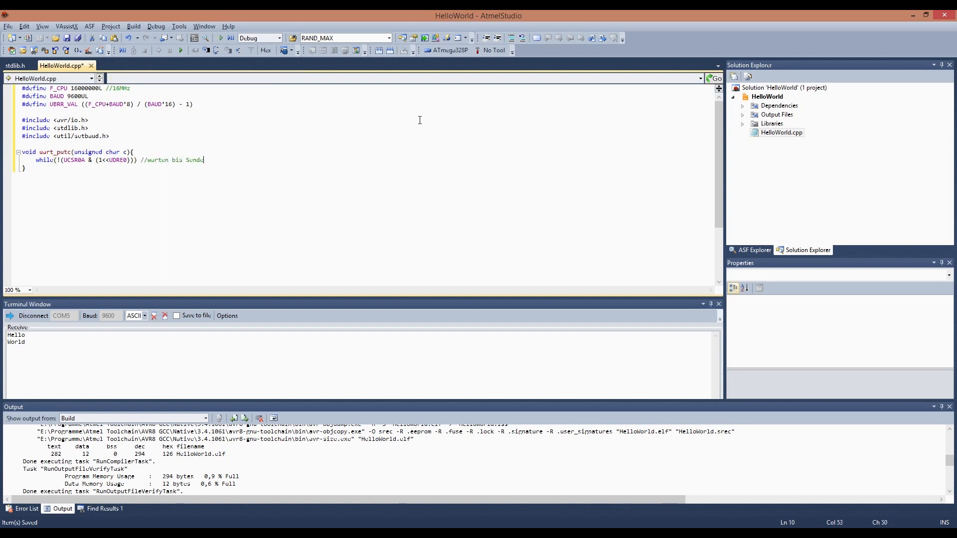
type("moglich ist")
type("{")
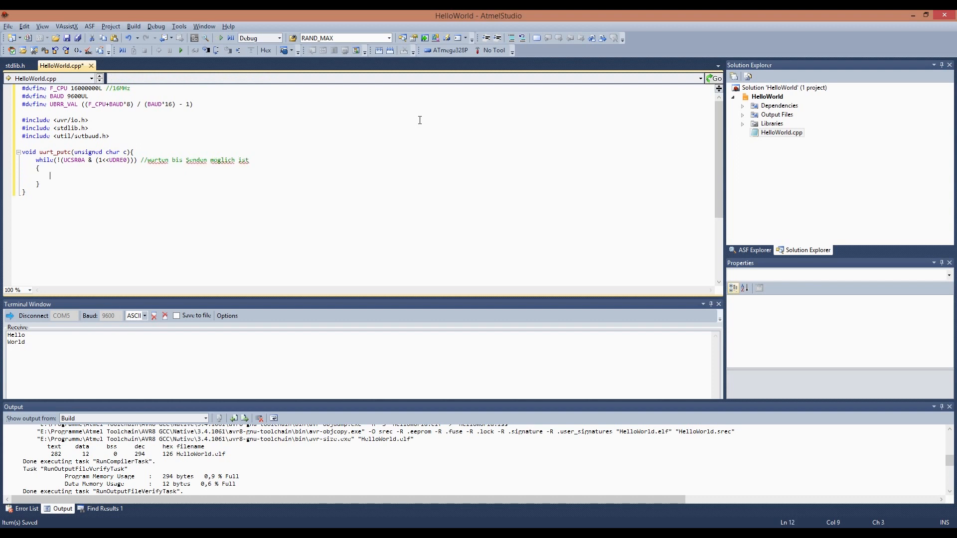
type("UD")
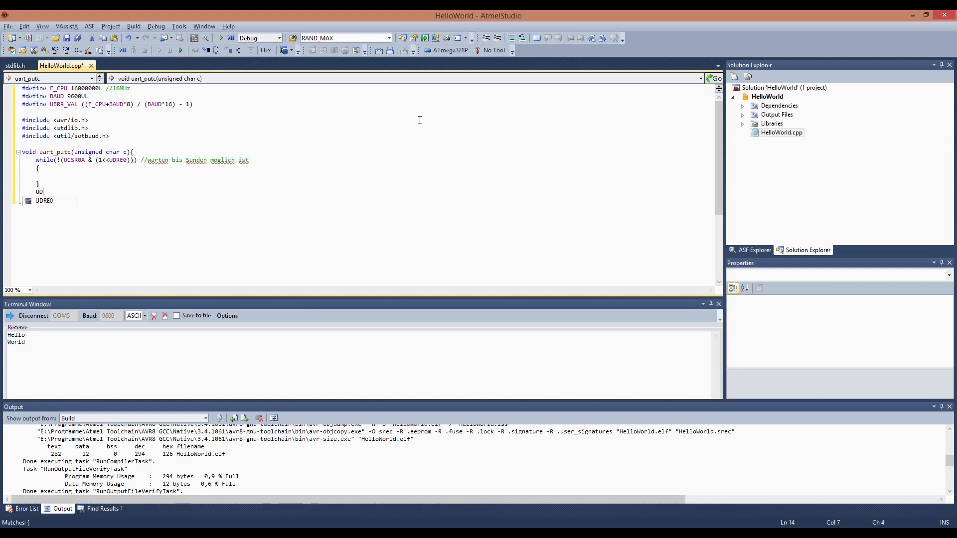
type("R0 = c; //")
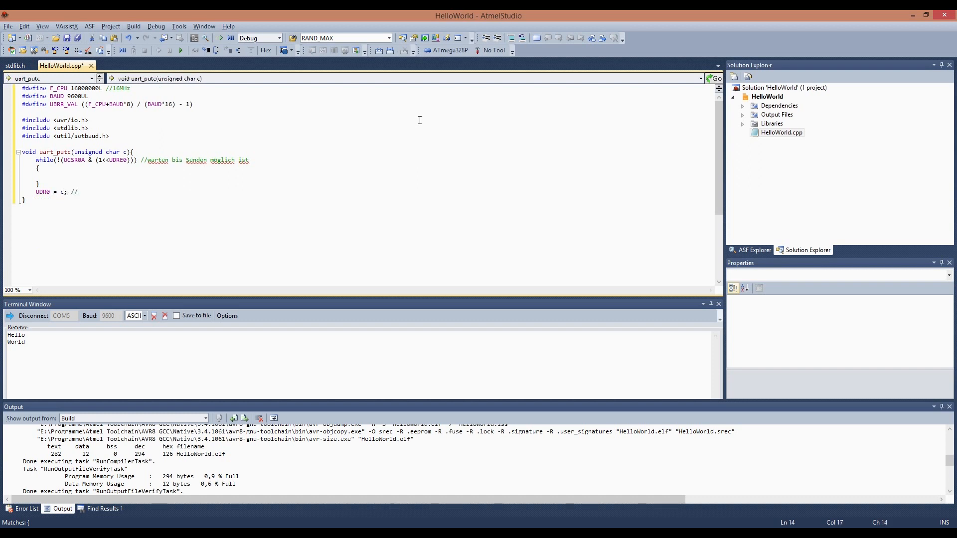
type("senden")
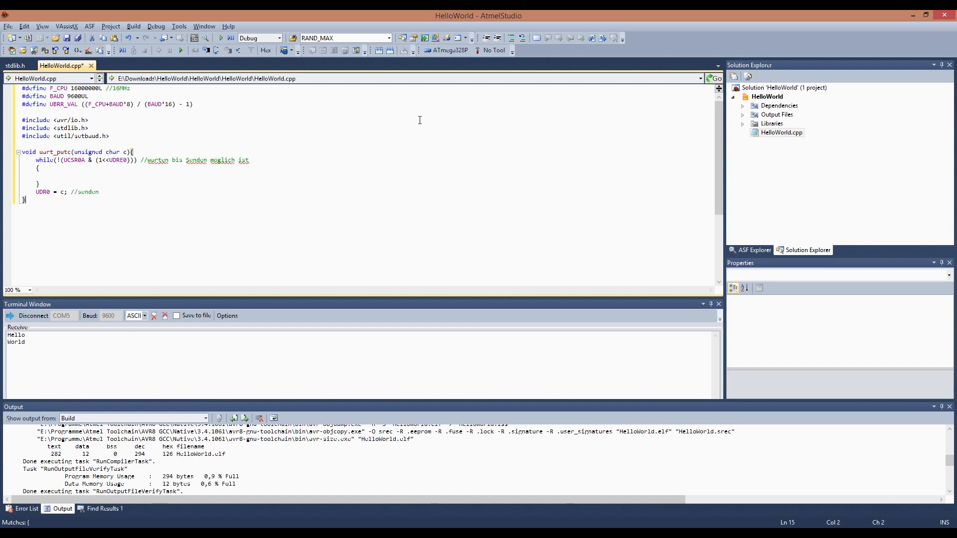
type("void uart_puts (char")
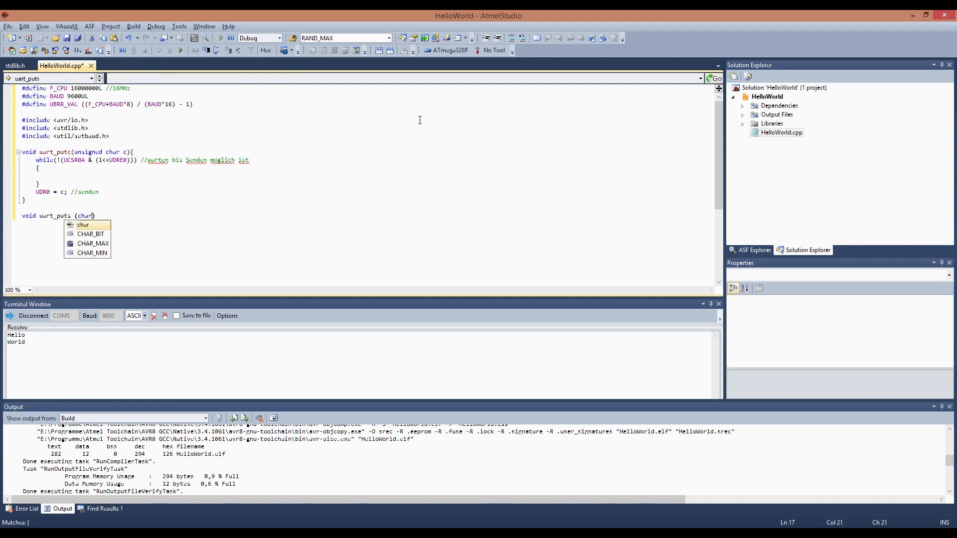
type("*")
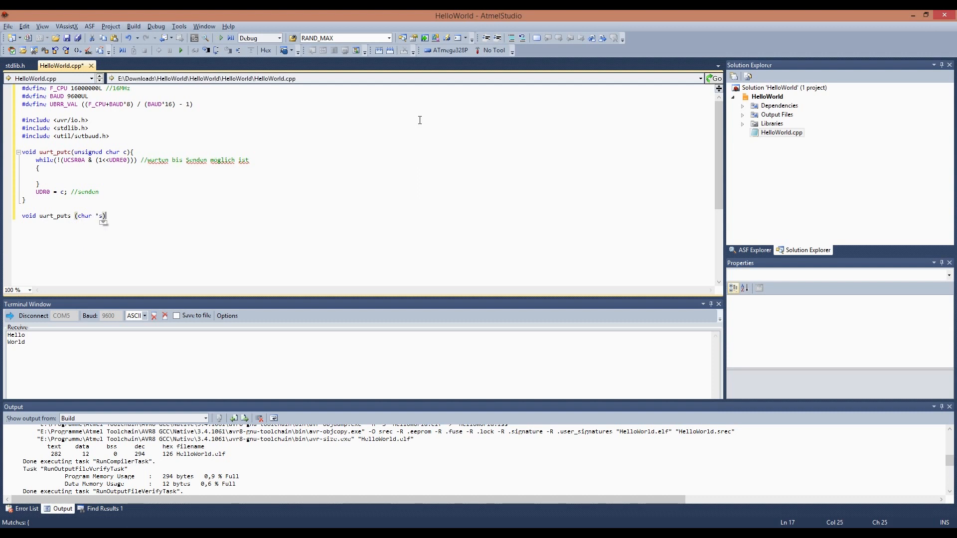
type("{")
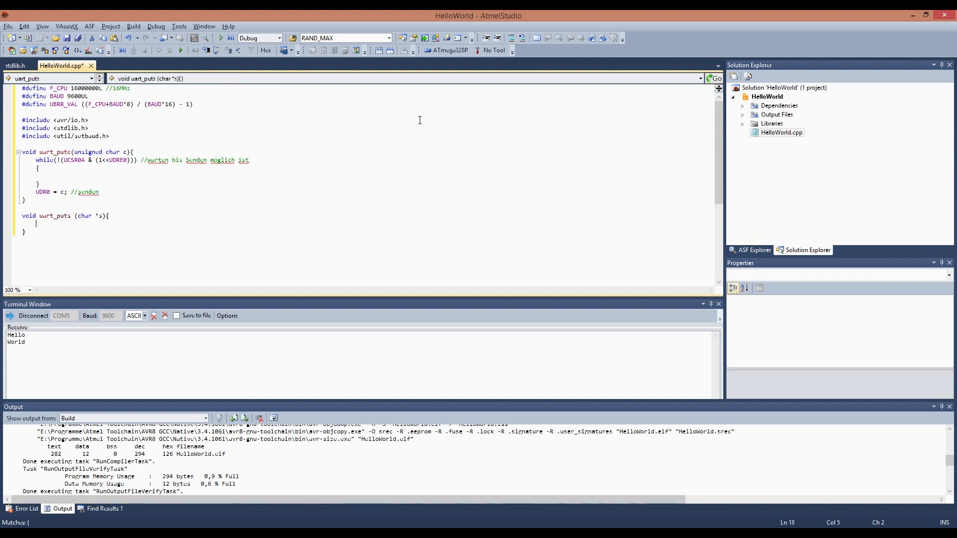
type("while(*s){")
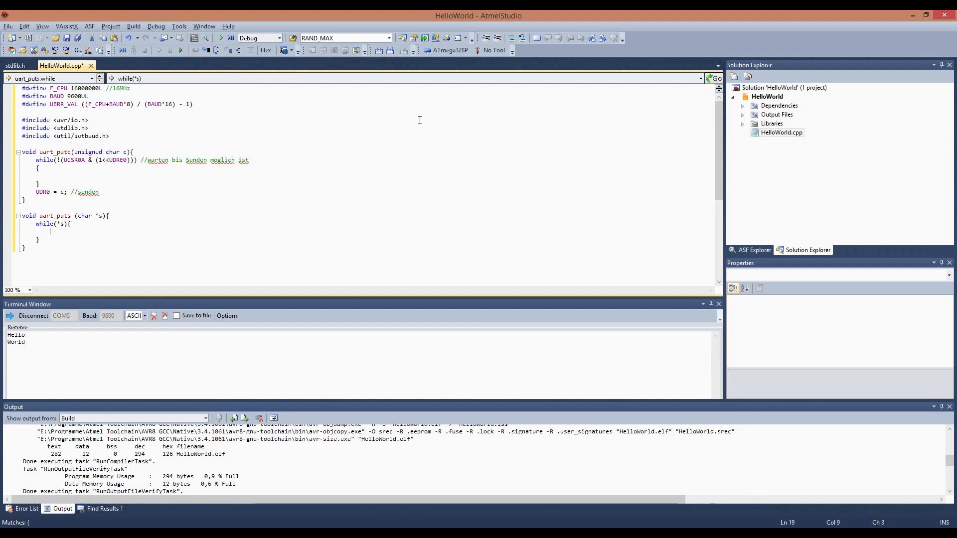
type("uart_put")
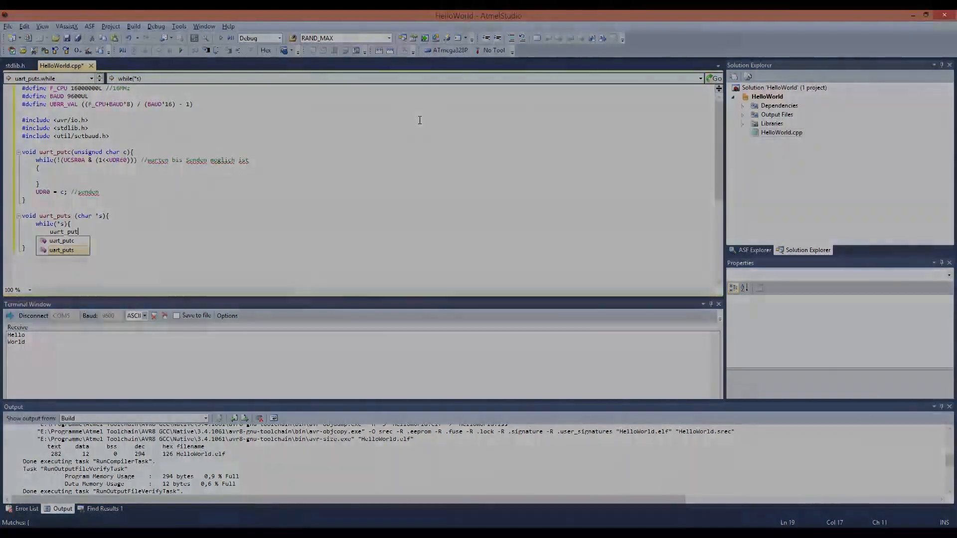